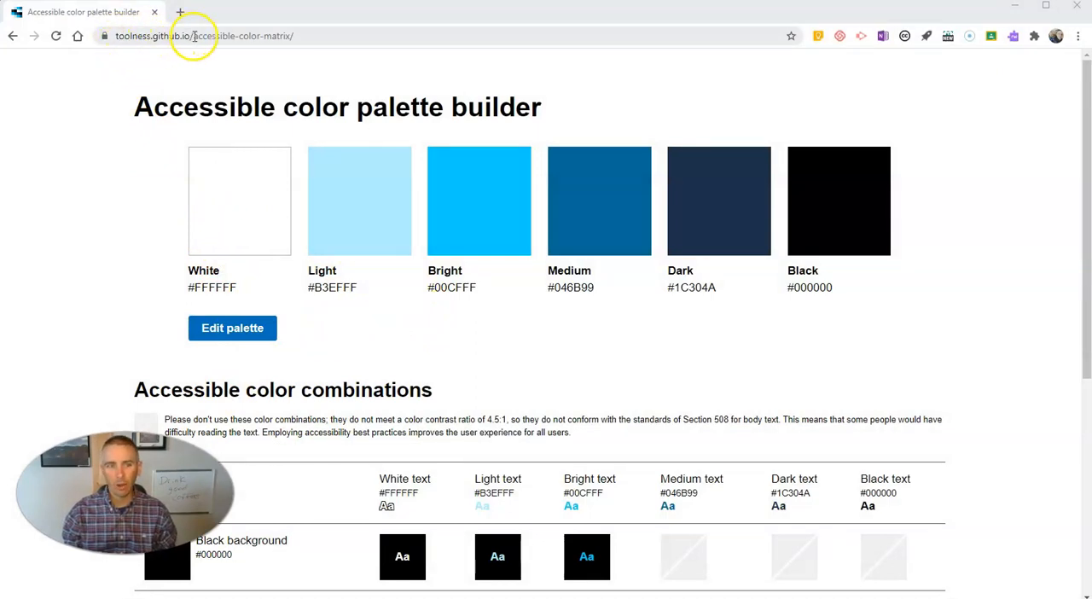
# Highlight the github page address, scroll down, and enter palette editing mode.
pyautogui.click(217, 35)
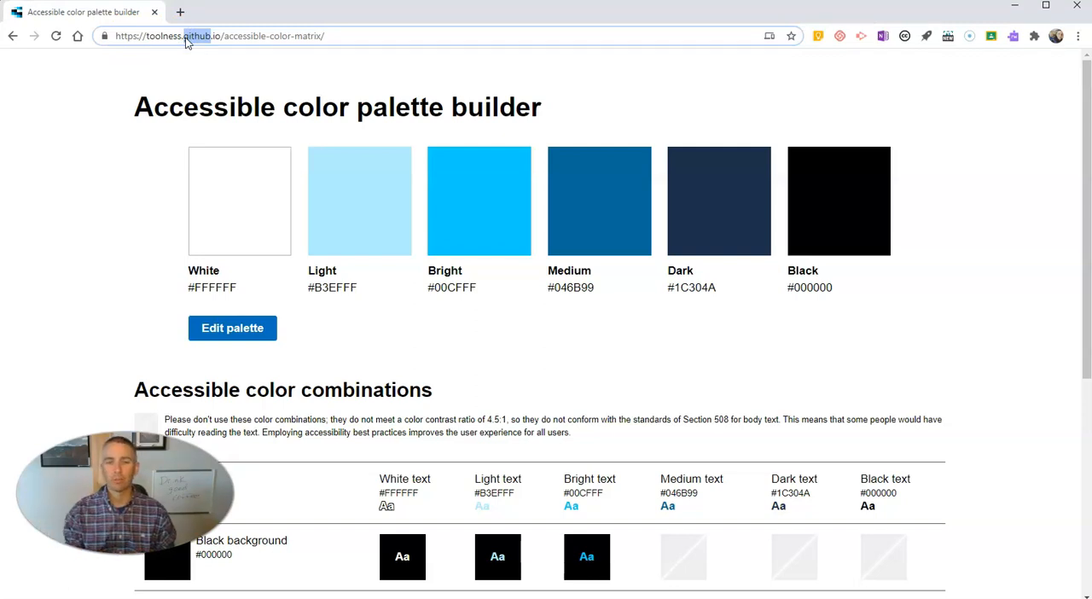
pyautogui.moveTo(837, 350)
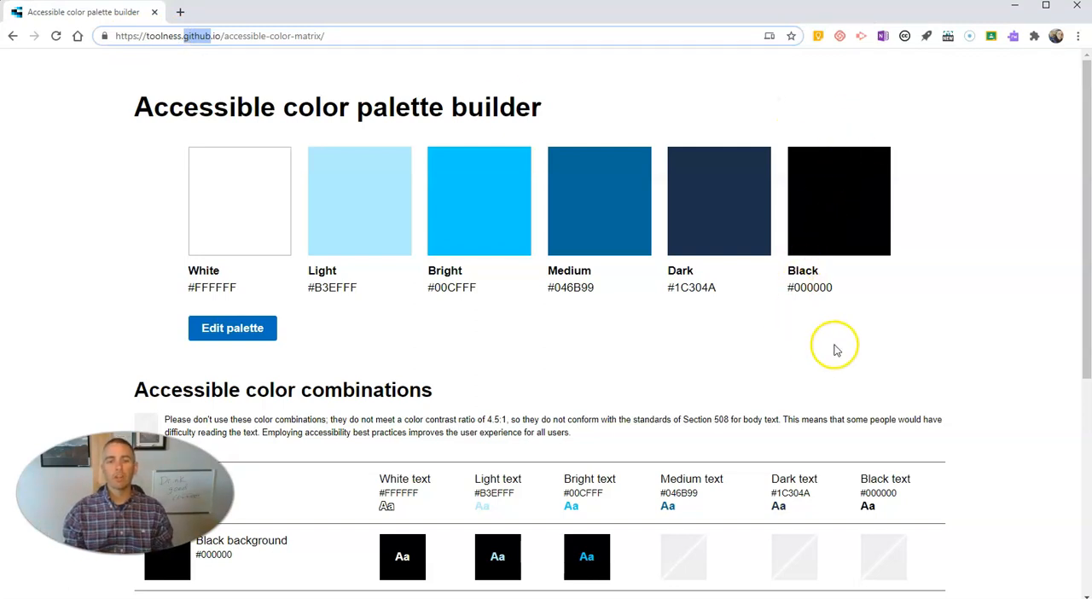
pyautogui.moveTo(250, 192)
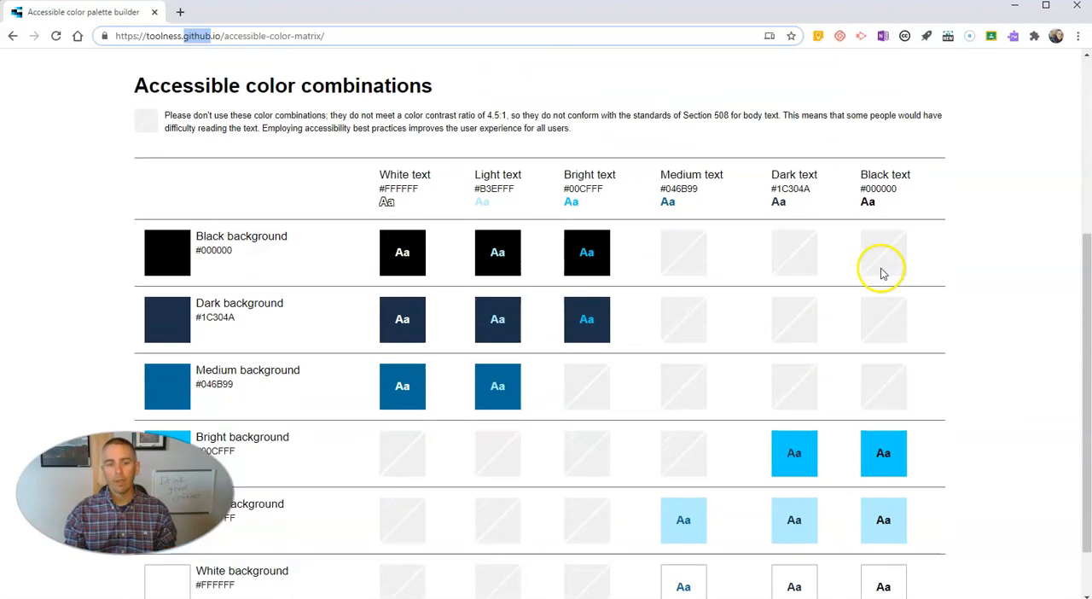
pyautogui.scroll(-3)
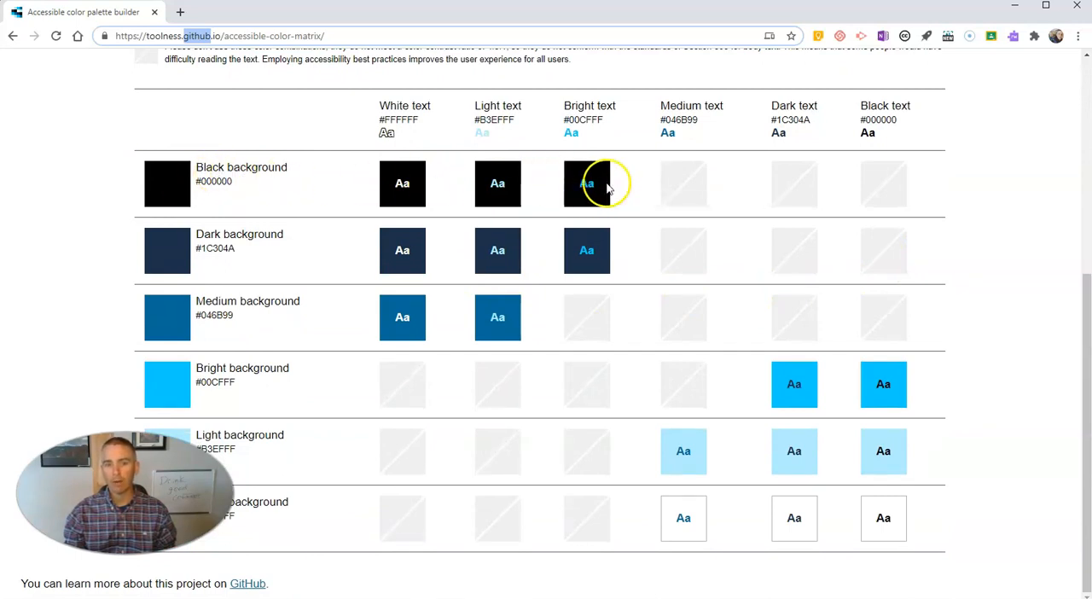
pyautogui.moveTo(290, 186)
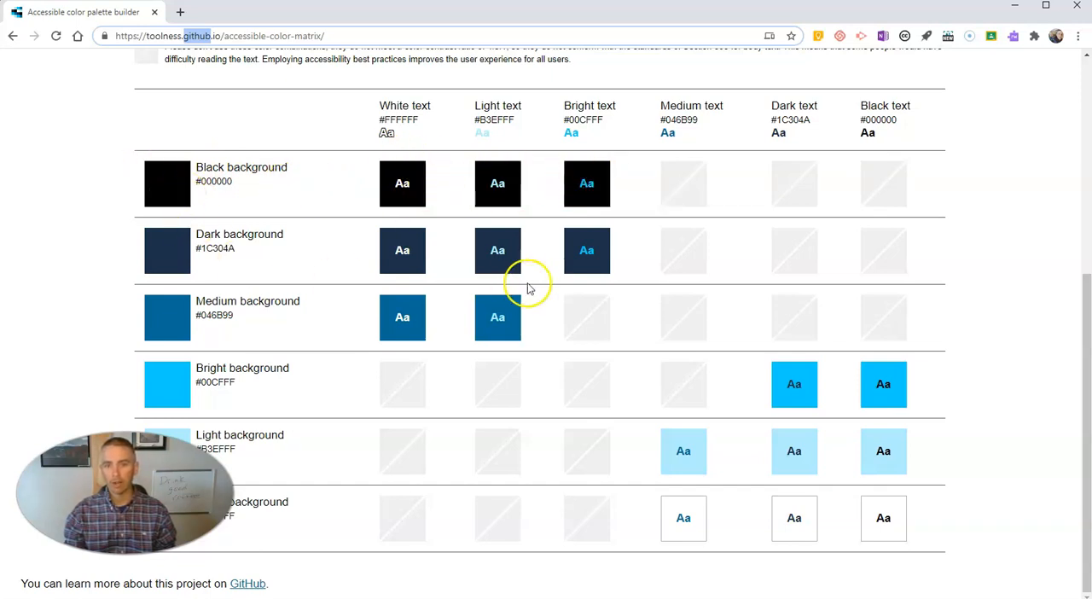
pyautogui.moveTo(843, 397)
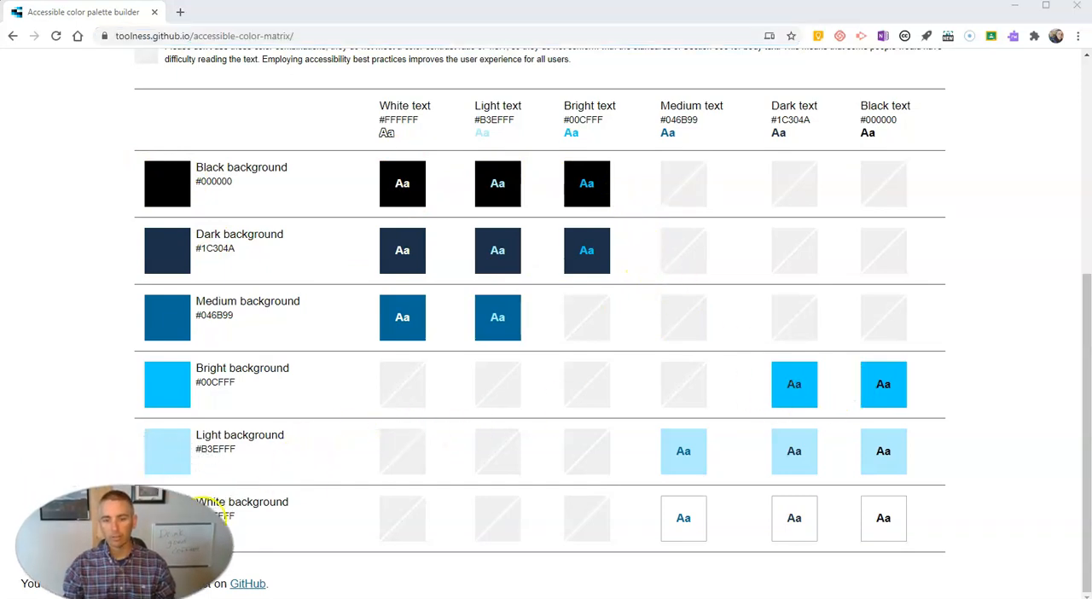
pyautogui.moveTo(418, 394)
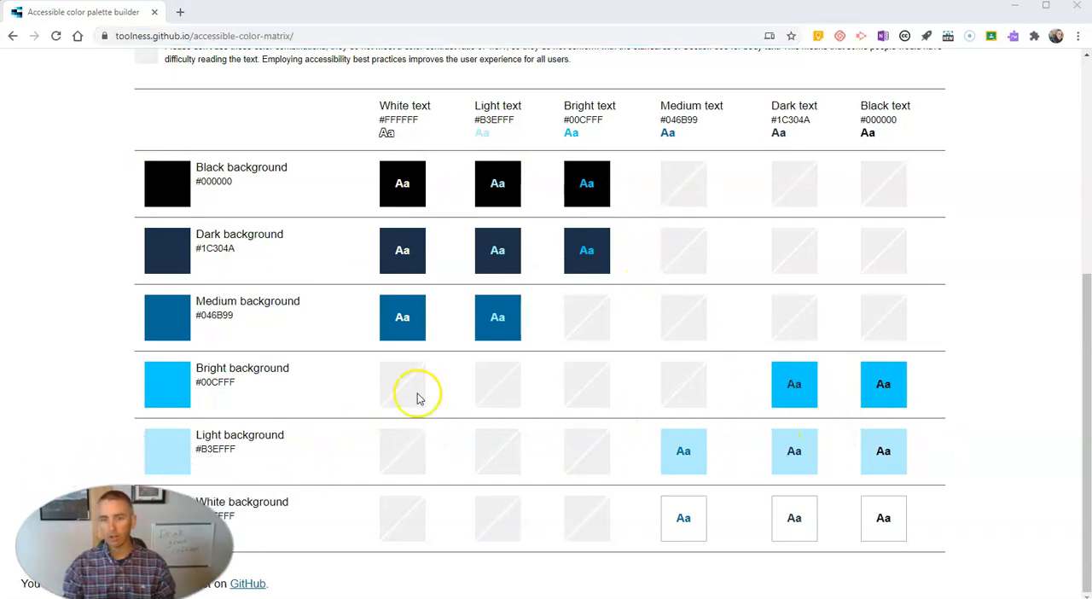
pyautogui.moveTo(869, 476)
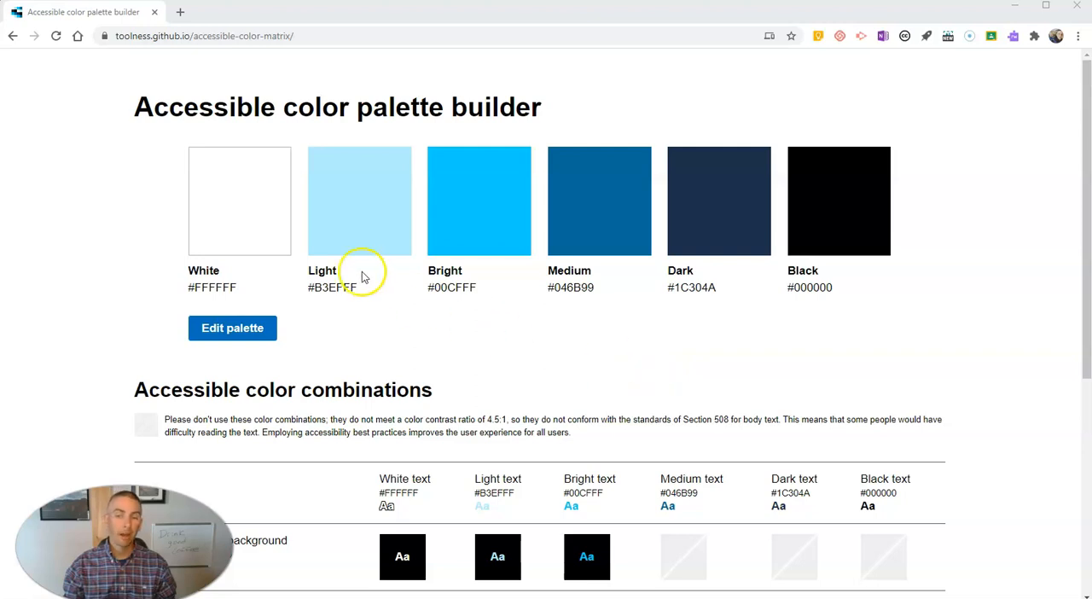
pyautogui.moveTo(371, 295)
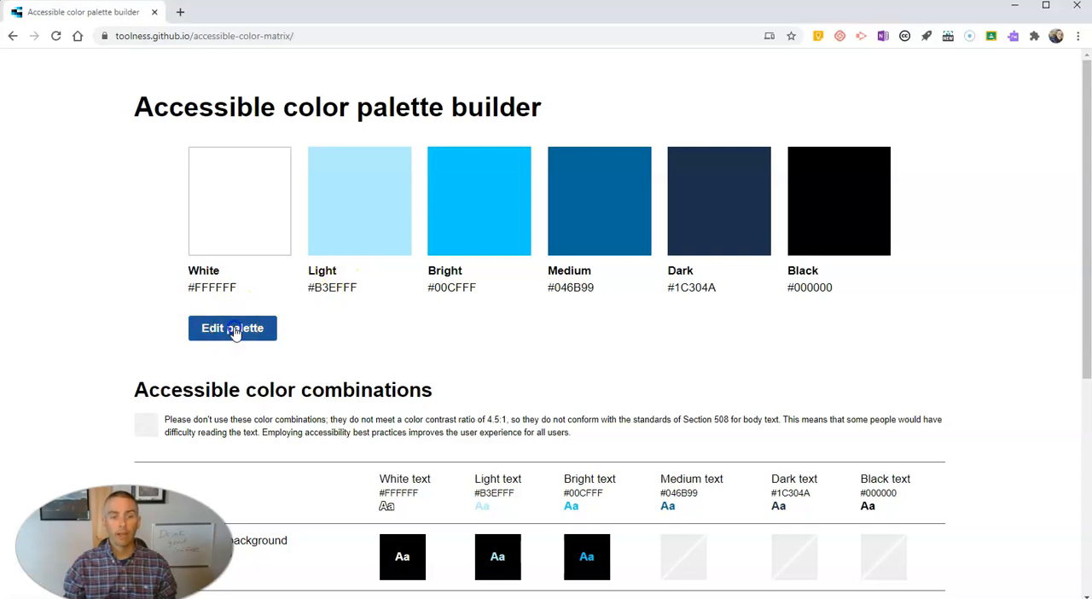
pyautogui.click(232, 328)
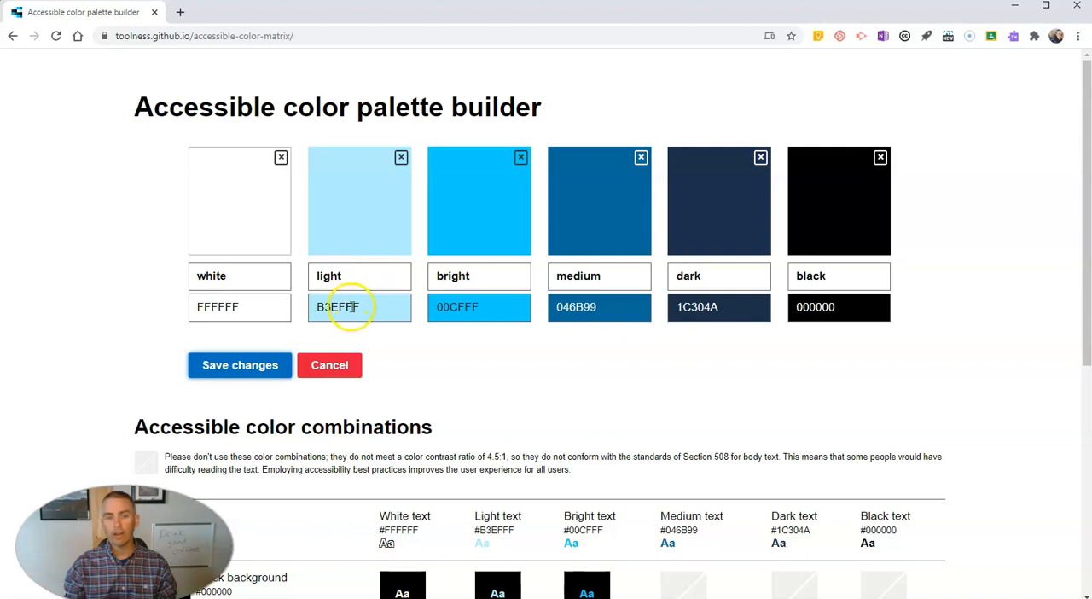
# Set the Light color to green #65FF89 in the color picker and save the palette.
pyautogui.click(359, 308)
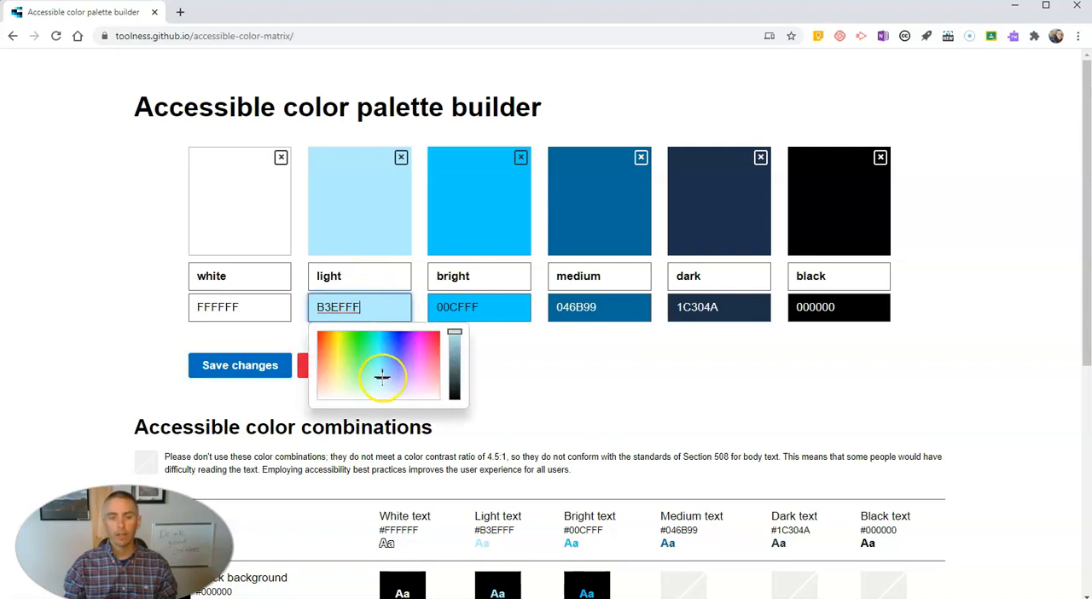
pyautogui.click(365, 364)
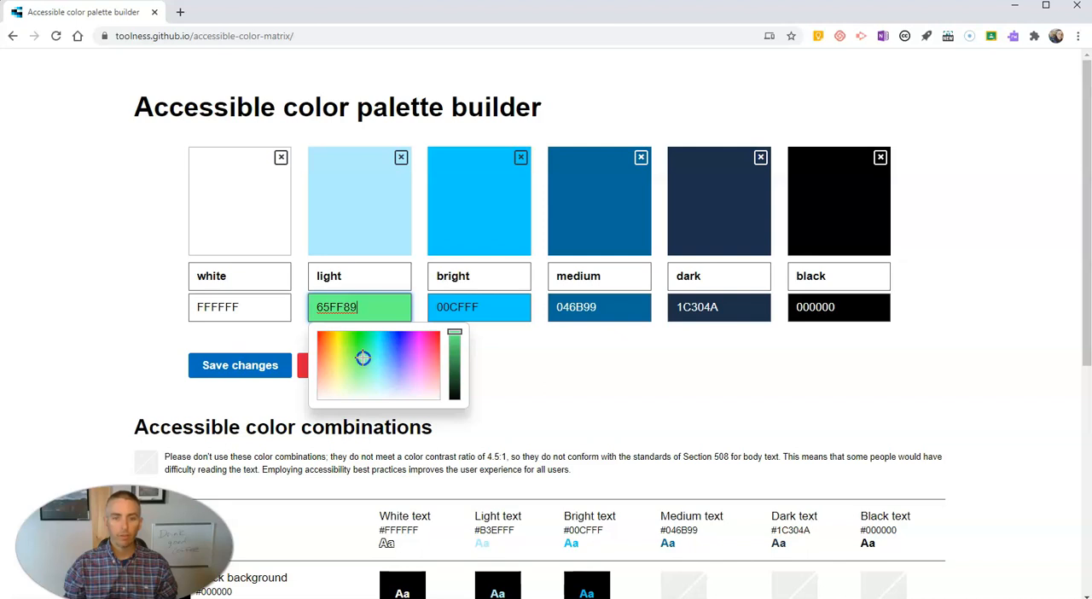
pyautogui.click(362, 357)
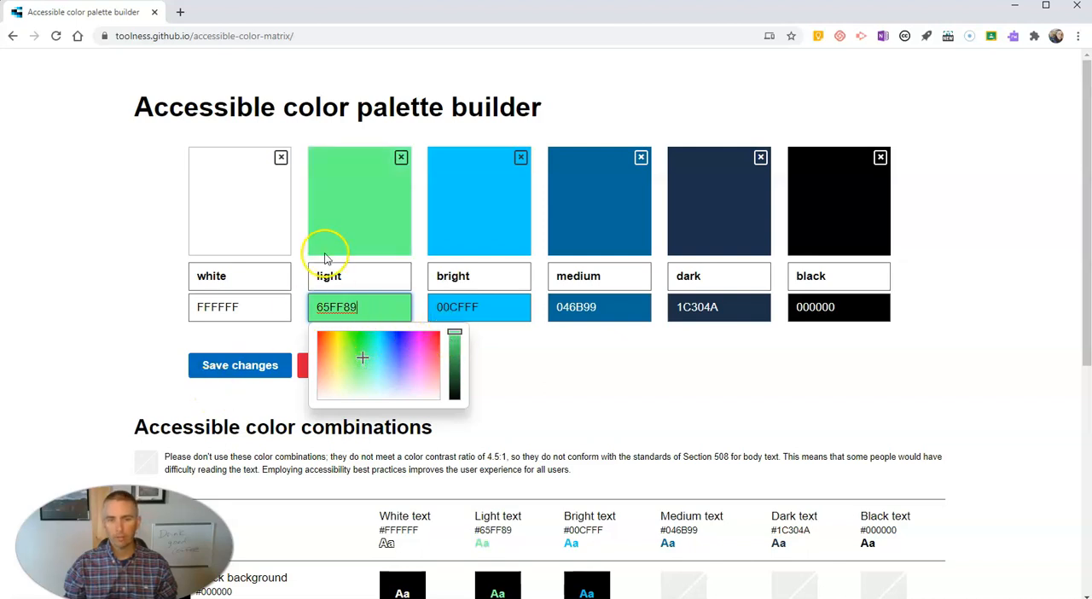
pyautogui.click(240, 365)
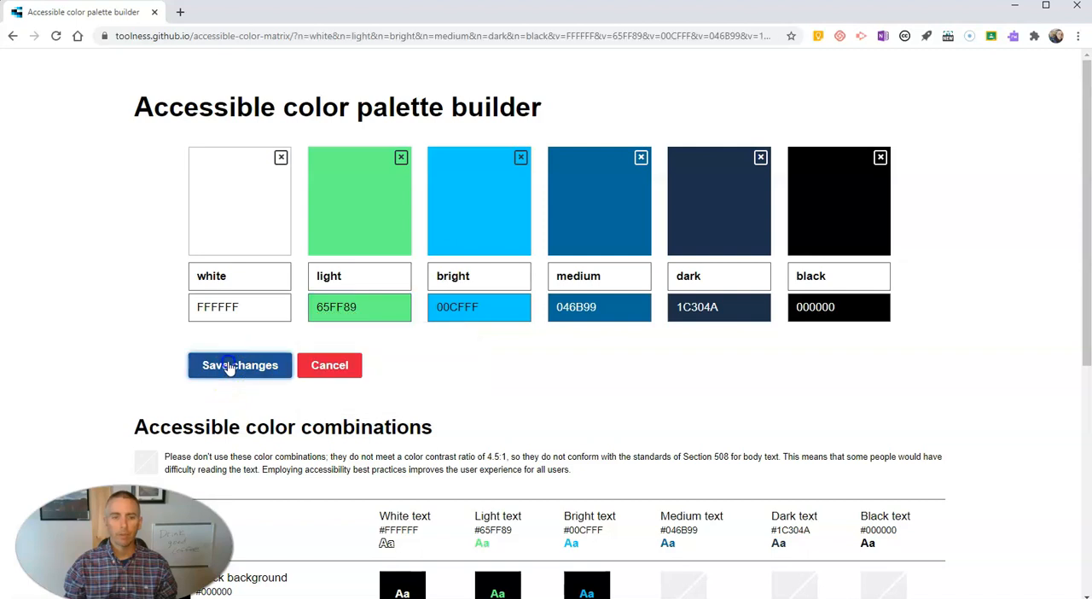
pyautogui.click(240, 365)
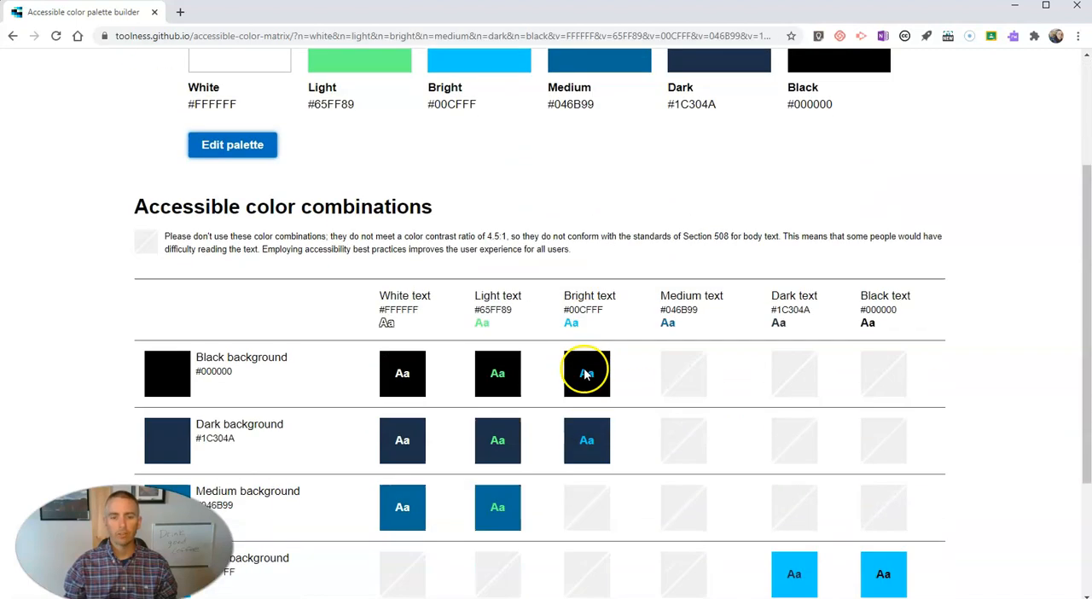
pyautogui.scroll(-3)
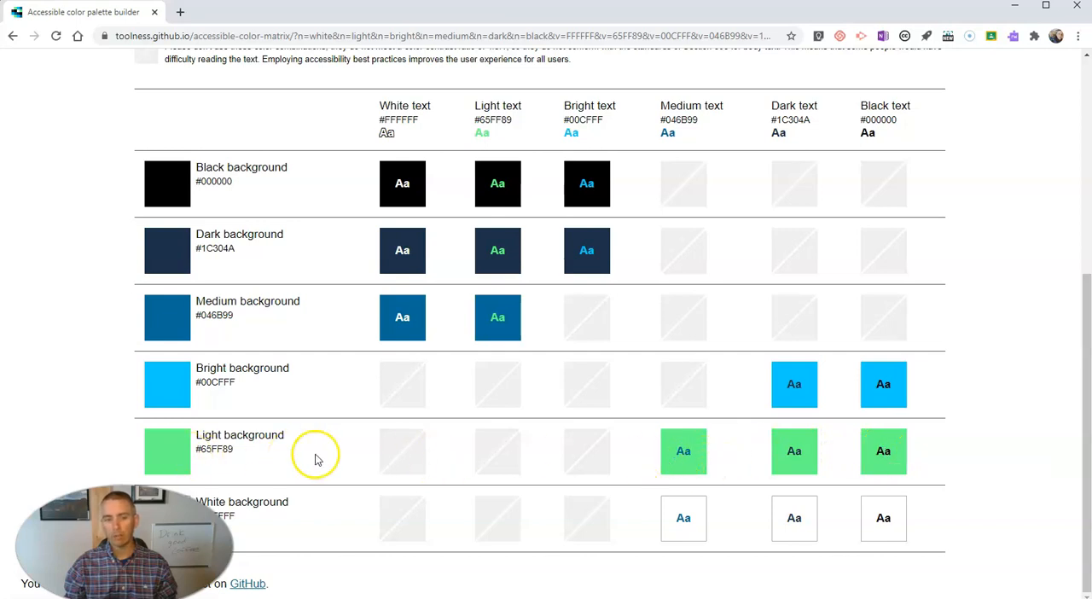
pyautogui.scroll(3)
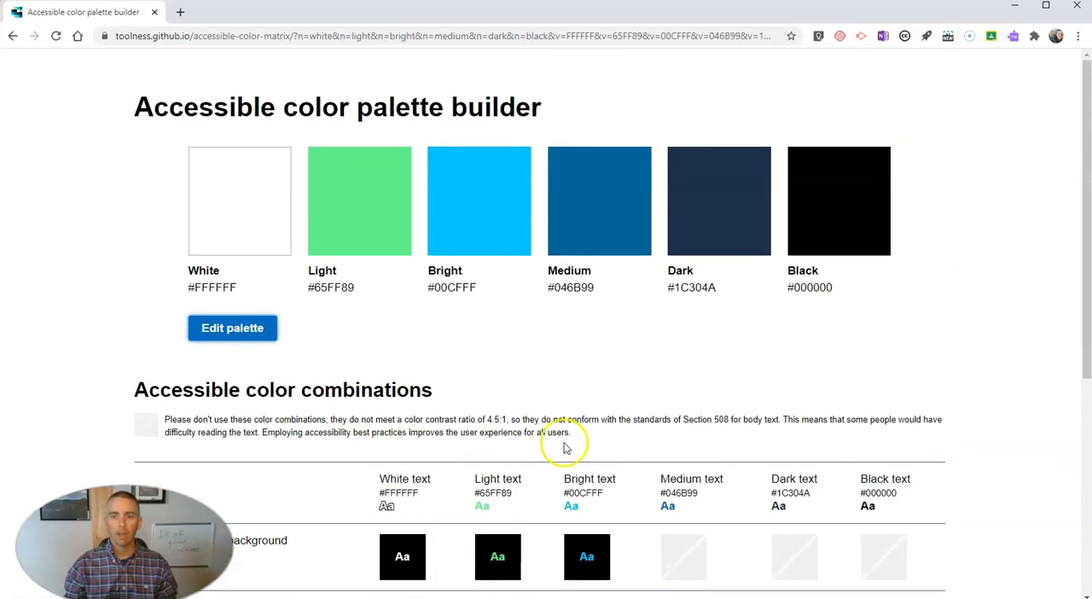
pyautogui.moveTo(243, 307)
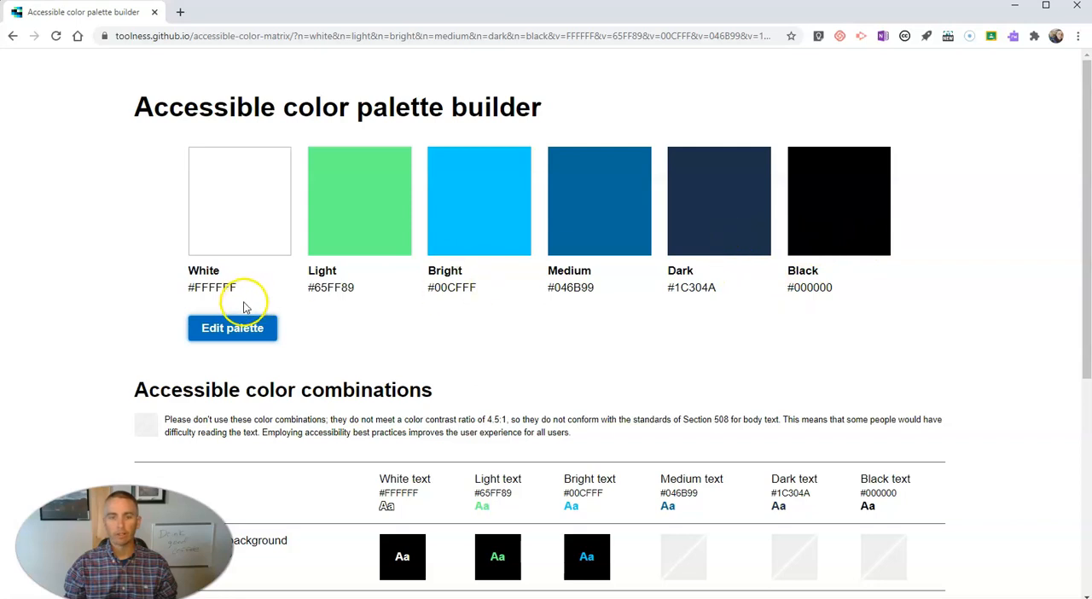
# Re-enter palette editing and select the Dark color value to change it to #074612.
pyautogui.click(232, 328)
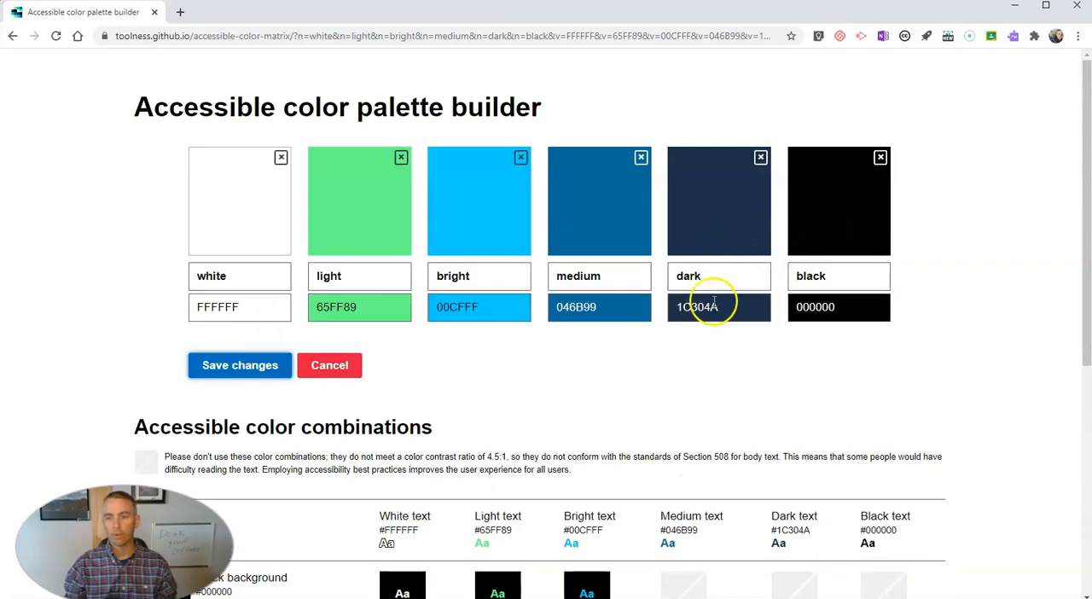
pyautogui.click(718, 307)
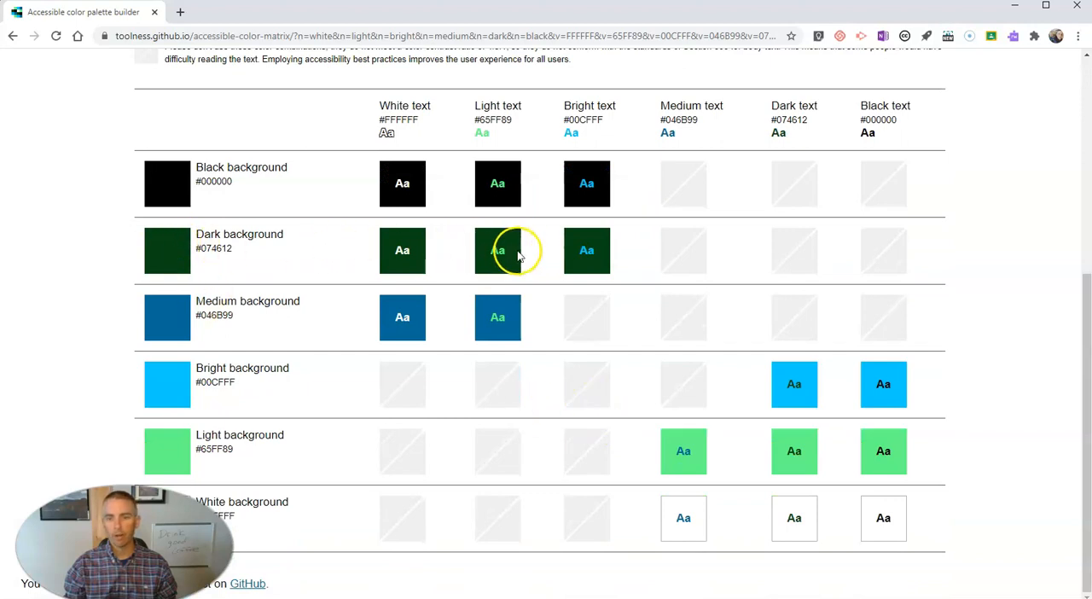
pyautogui.moveTo(586, 250)
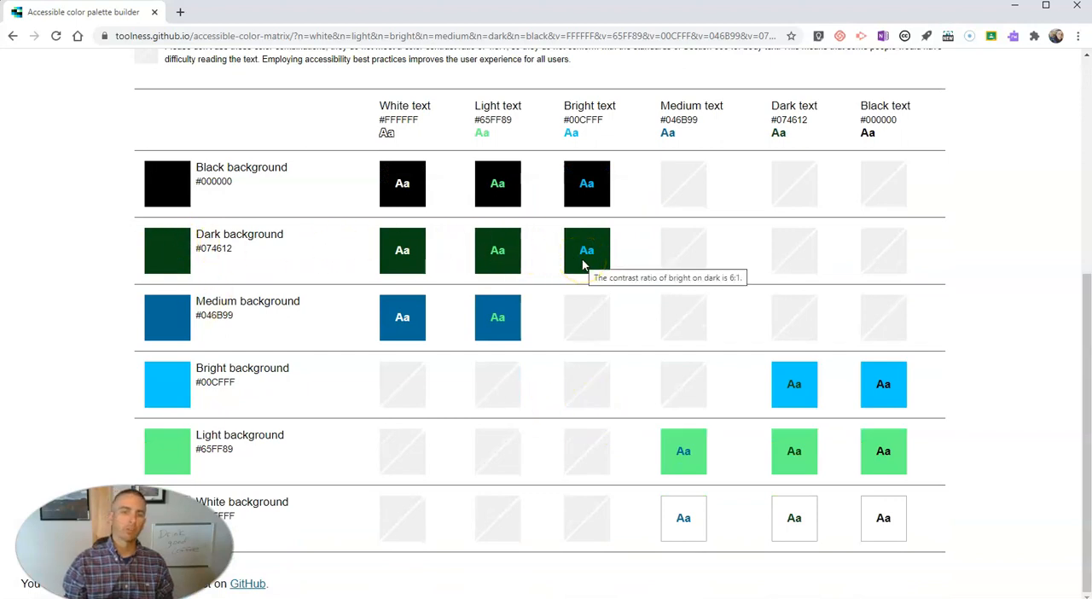